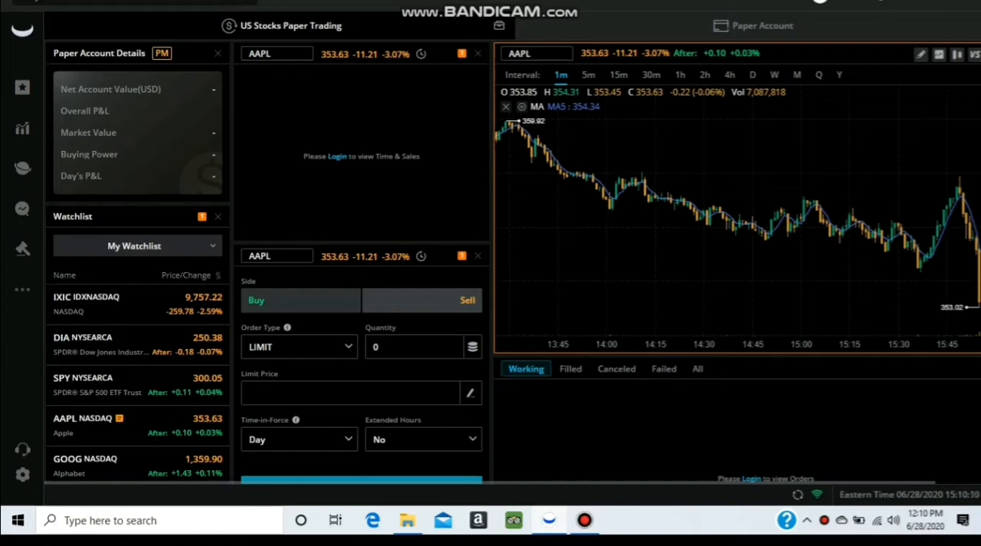
mouse_move(674, 200)
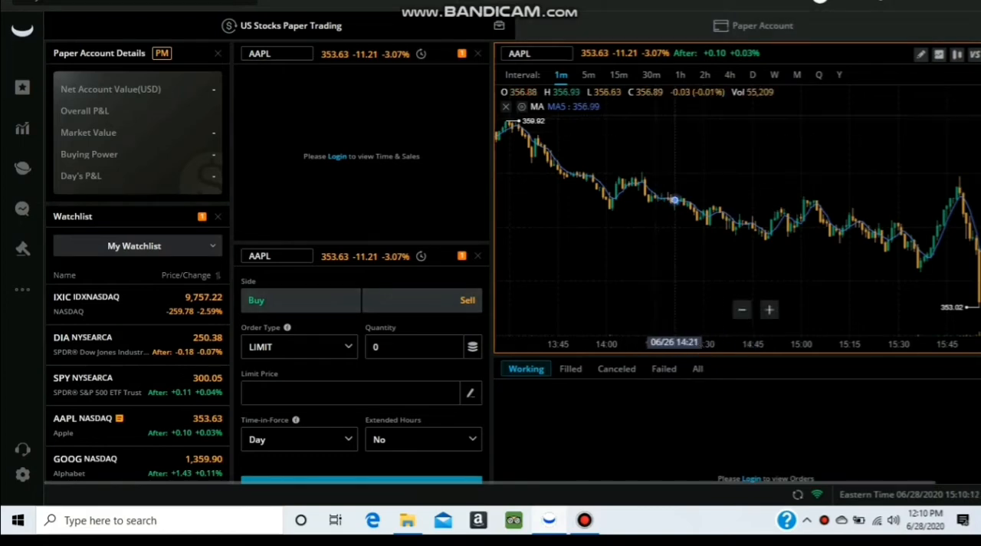
Step: Open the U.S. stock screener from the left sidebar
left_click(22, 289)
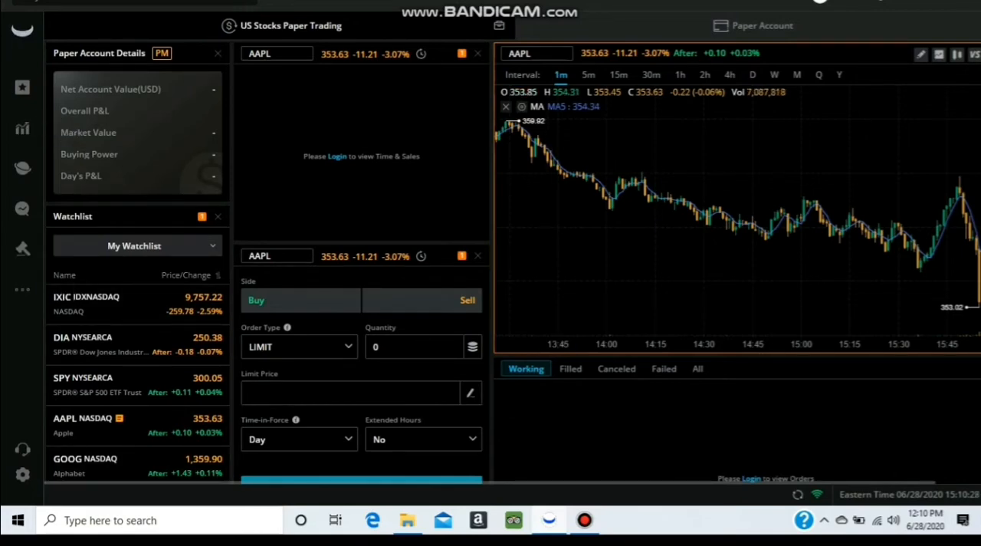
mouse_move(22, 248)
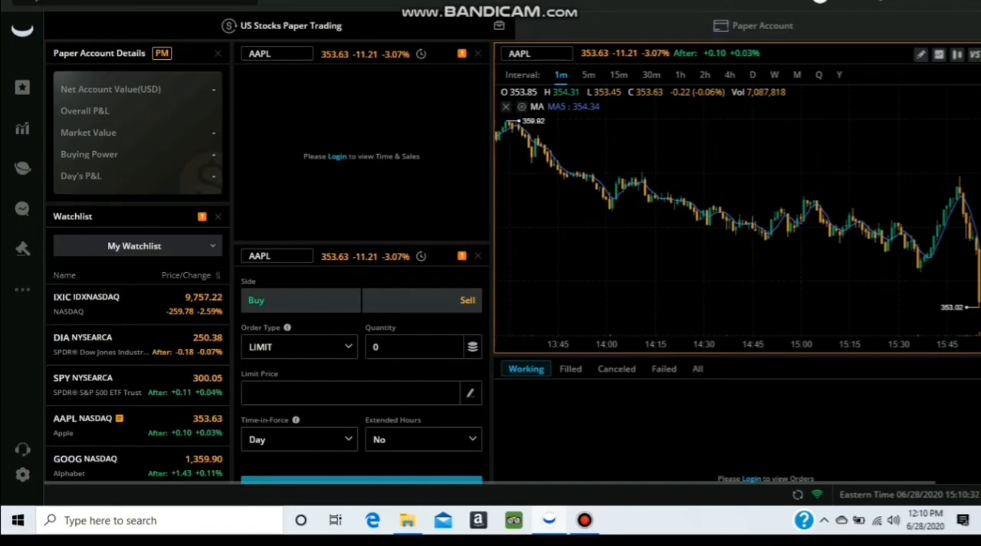
mouse_move(22, 87)
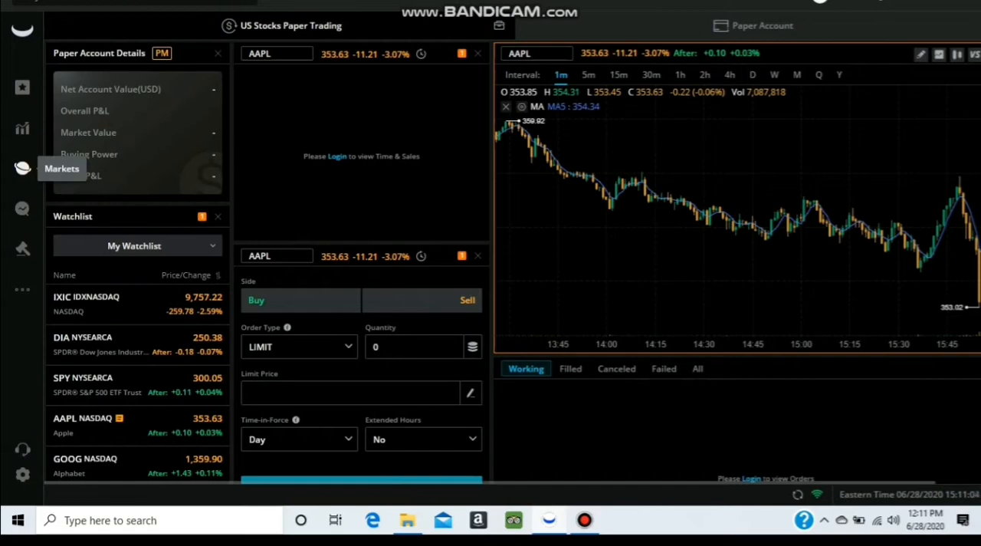
mouse_move(22, 209)
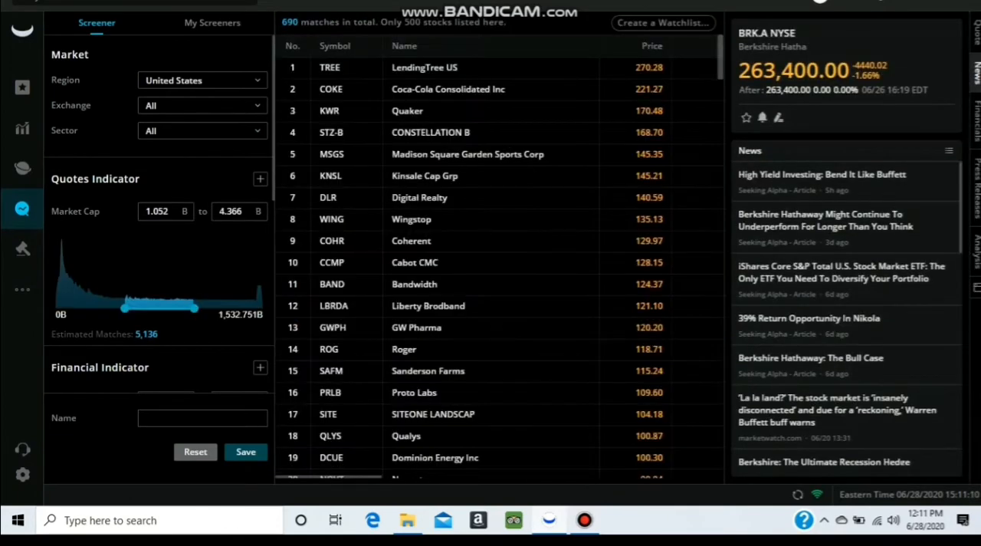
Step: Scroll down and back up through the screener's matching stocks
scroll("down", 3)
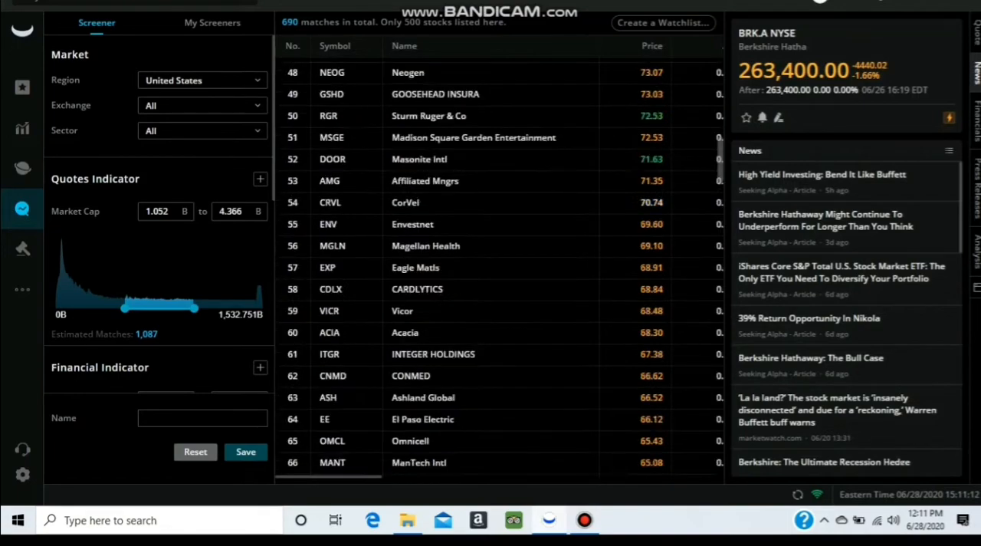
scroll("down", 3)
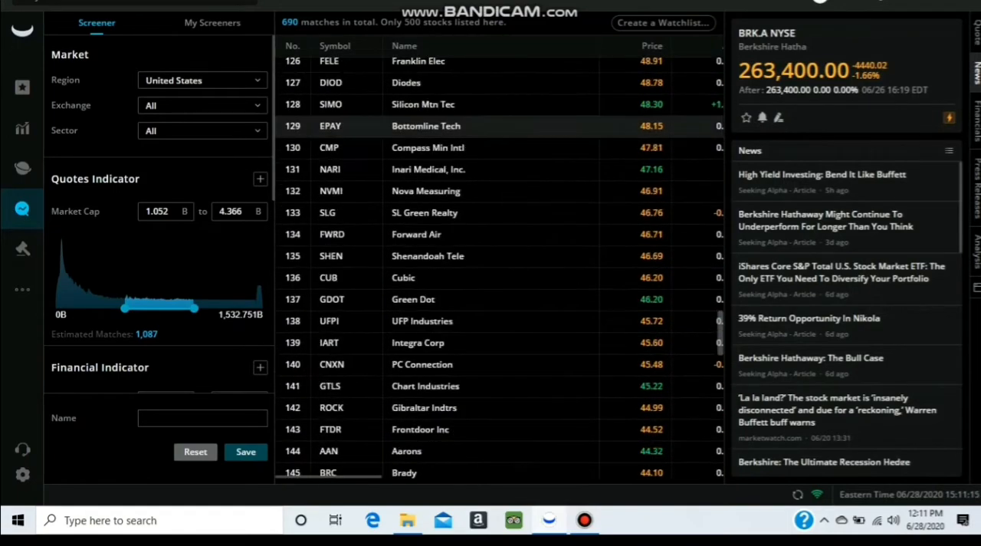
scroll("up", 3)
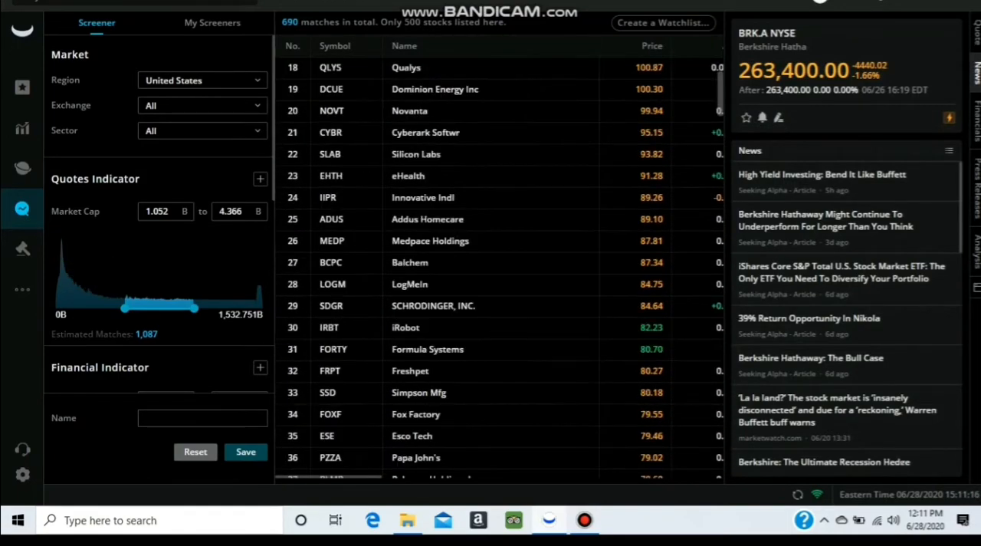
scroll("up", 3)
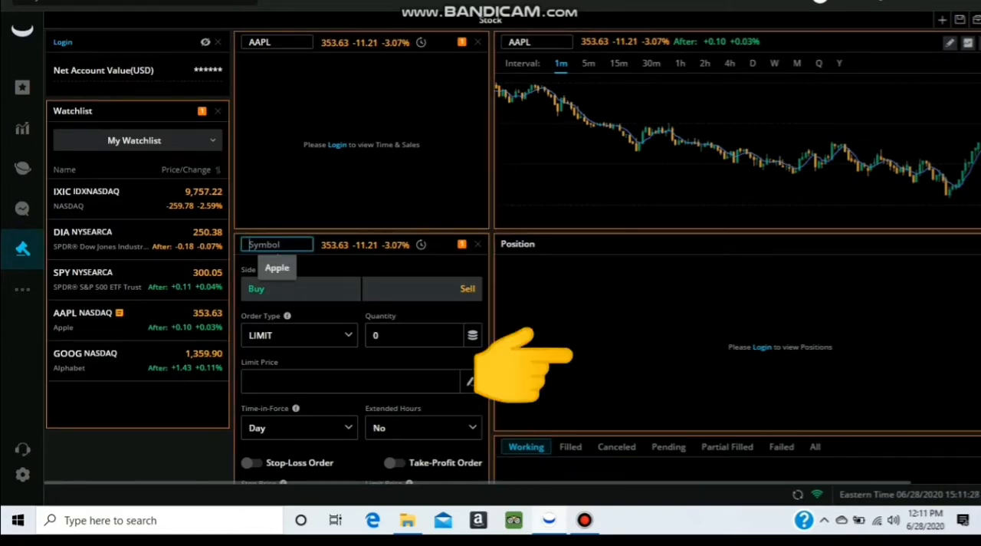
mouse_move(652, 134)
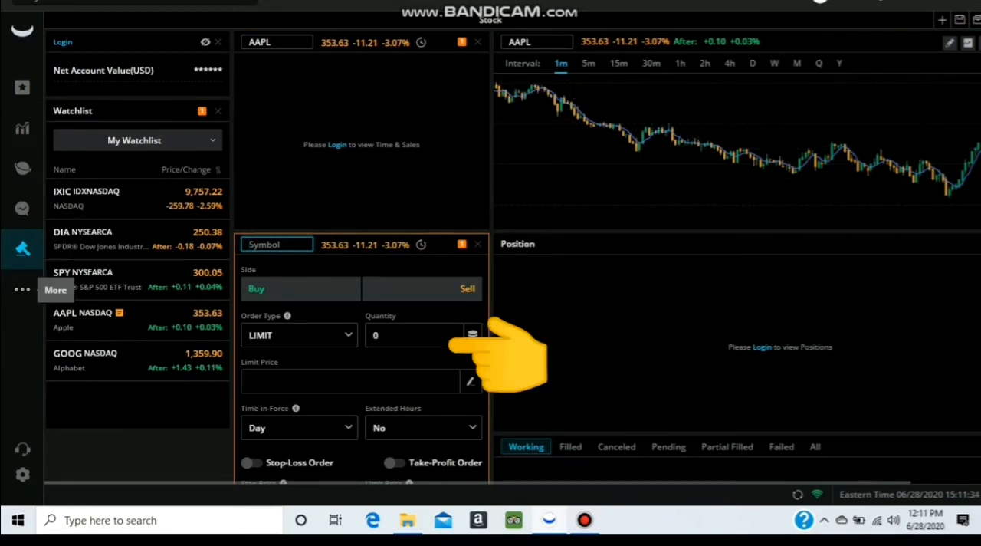
Step: Show the account-opening page with application steps and login prompt
left_click(22, 289)
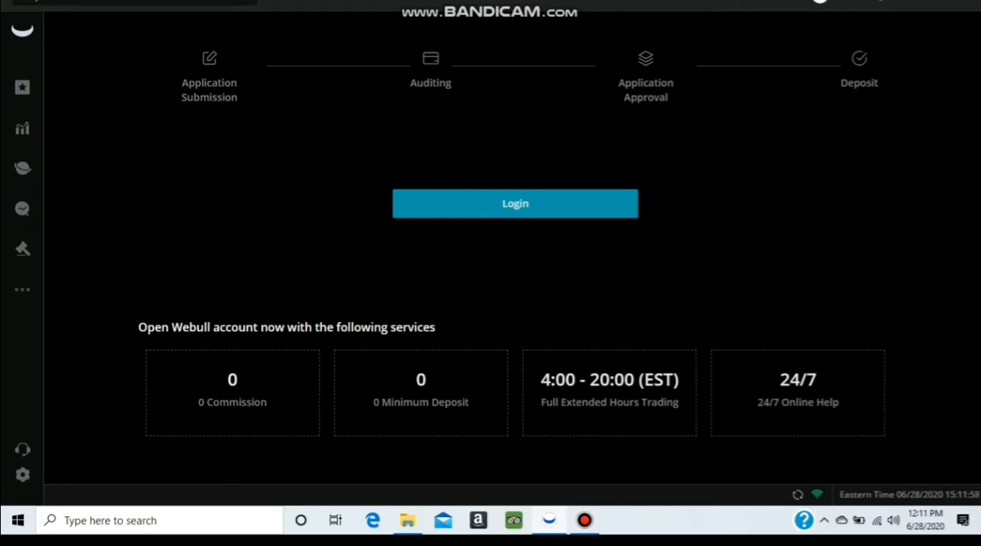
Step: Switch to the US Stocks paper trading station from the More menu
left_click(22, 289)
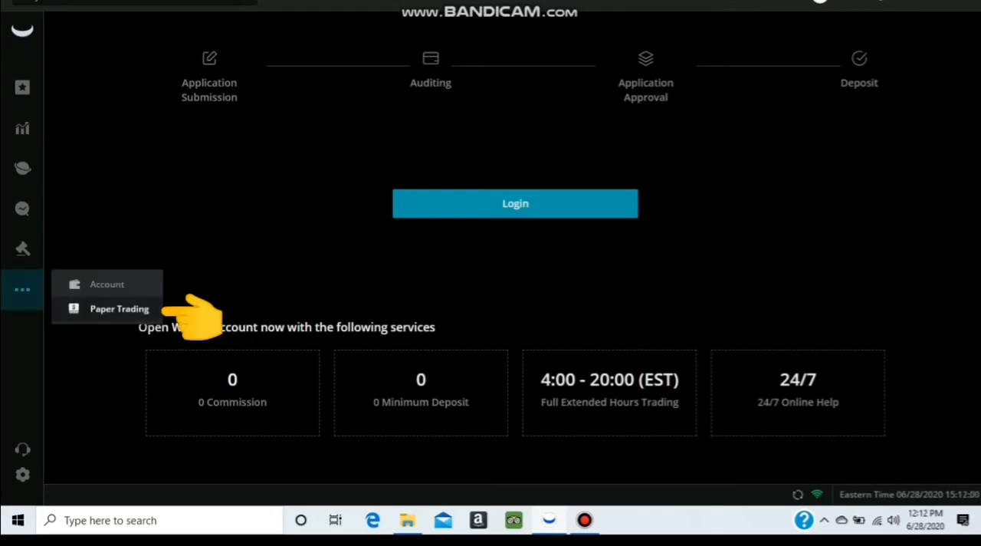
left_click(119, 308)
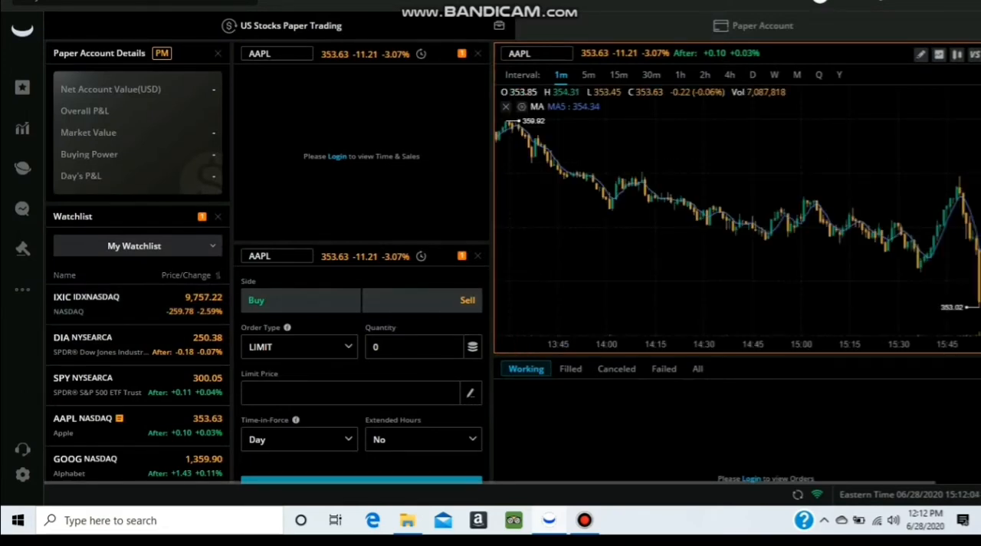
mouse_move(704, 212)
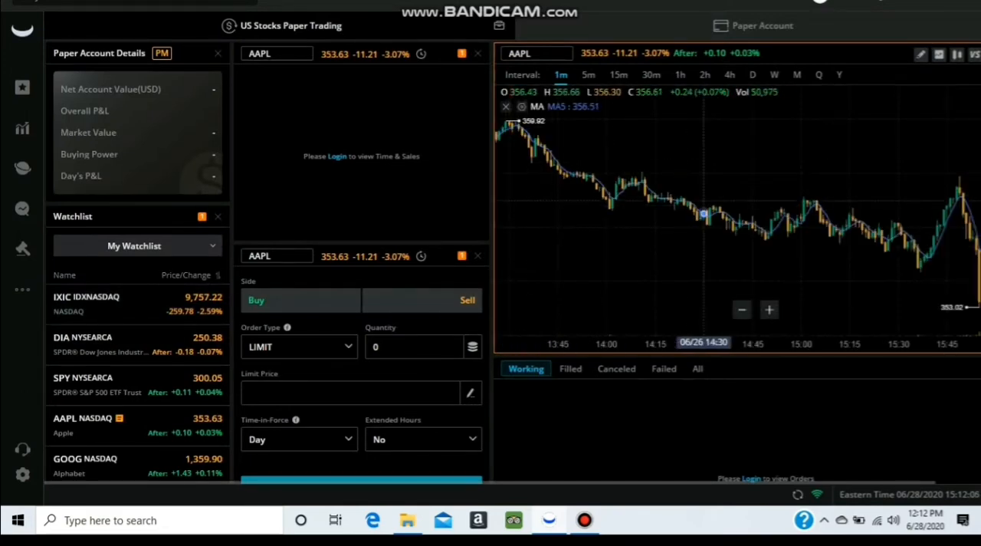
mouse_move(768, 235)
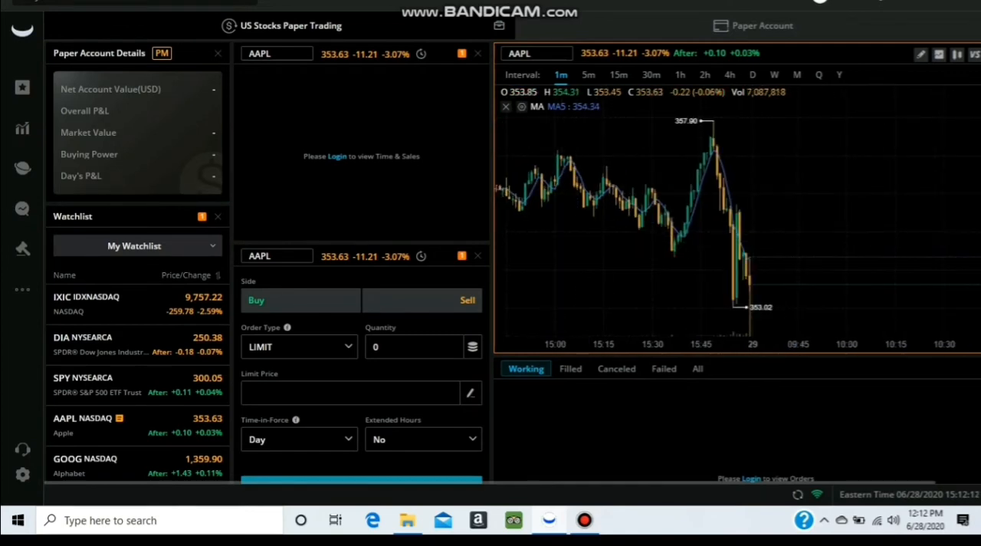
mouse_move(727, 186)
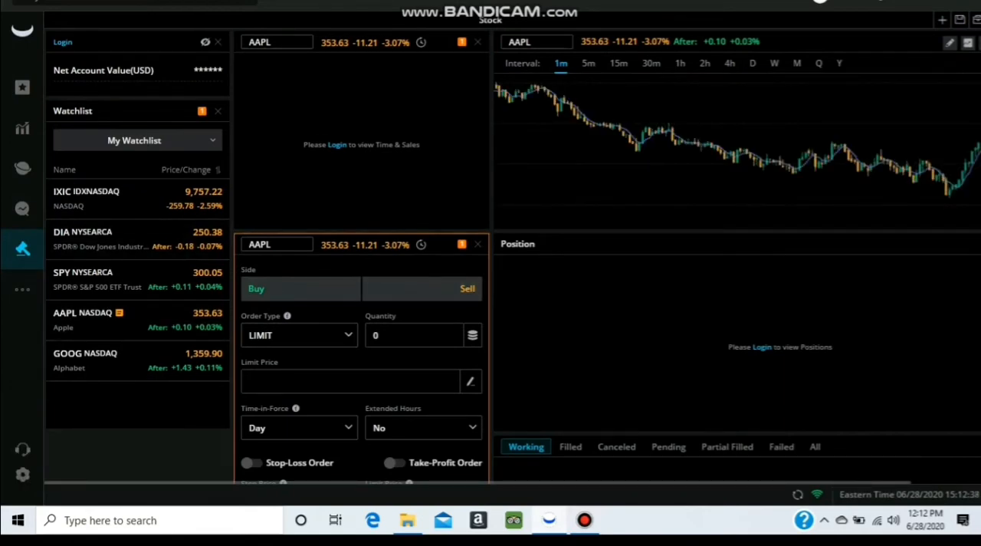
Step: Review the General settings, then leave them for the My Watchlist page
left_click(22, 474)
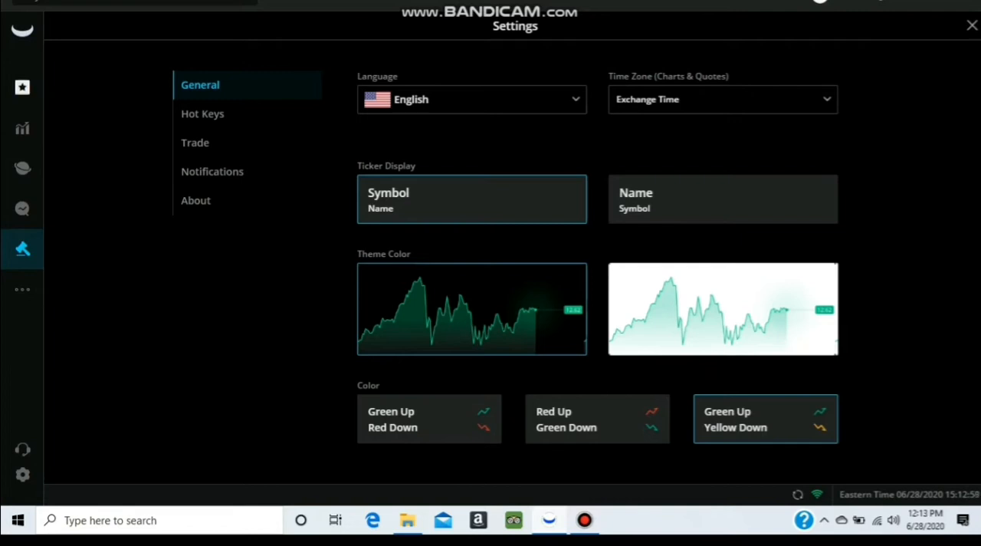
left_click(971, 25)
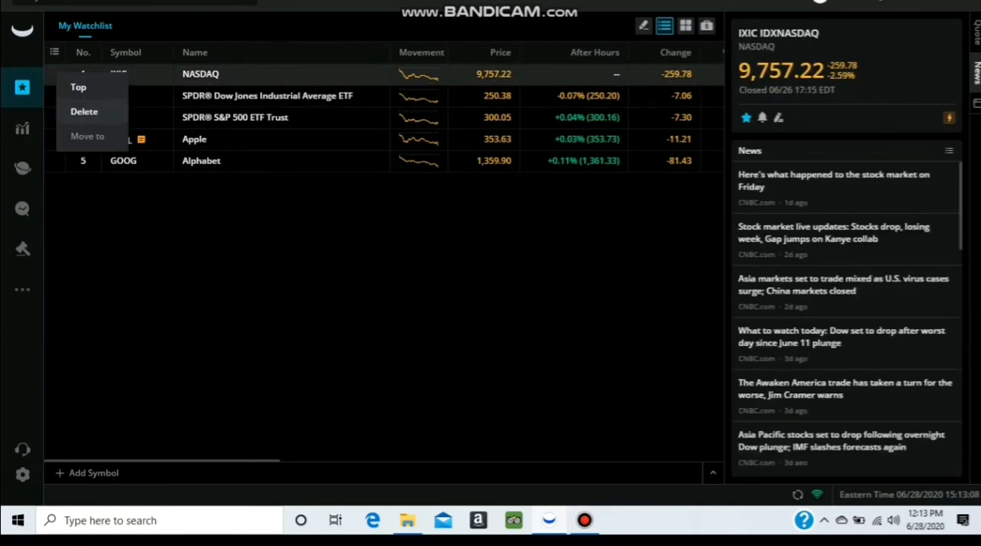
Step: Delete the NASDAQ row from My Watchlist
left_click(85, 112)
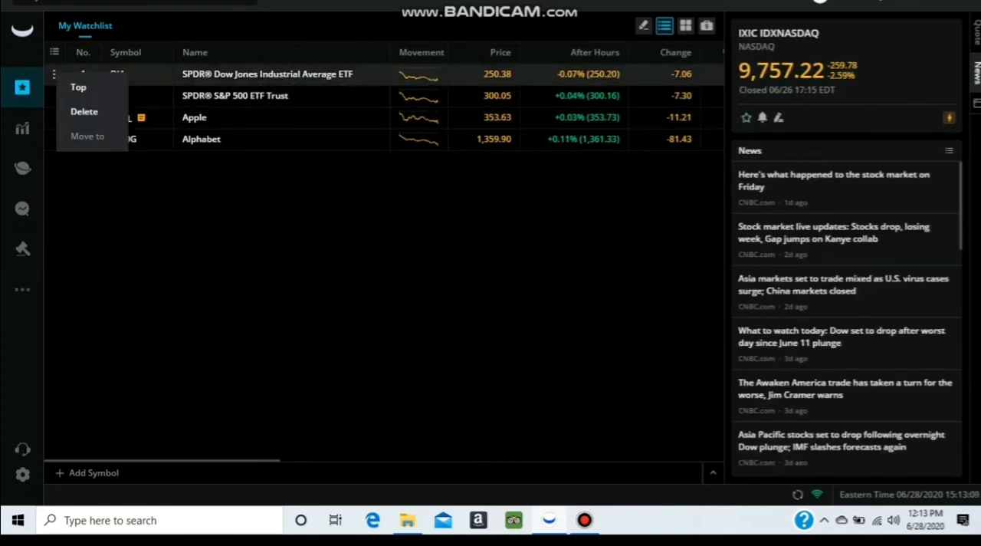
left_click(84, 111)
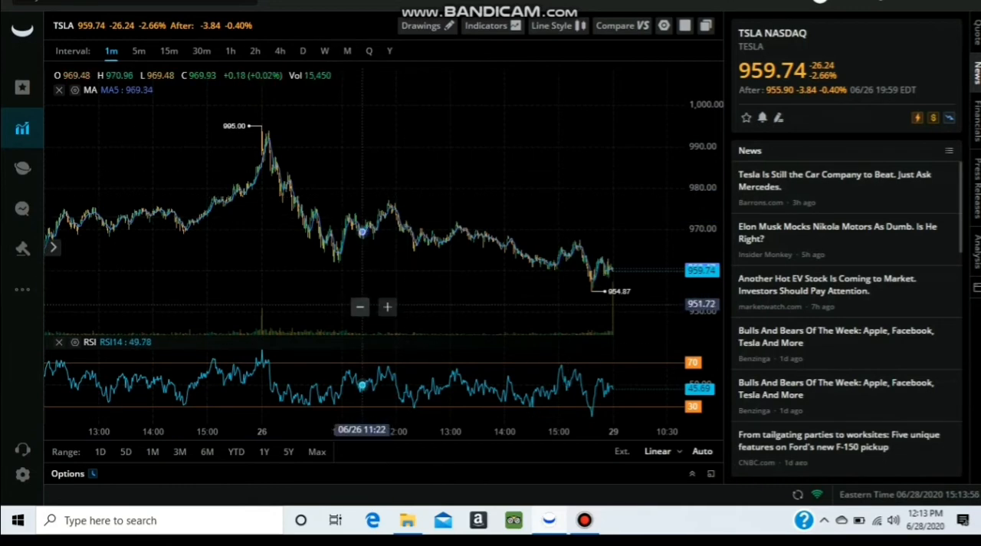
mouse_move(301, 208)
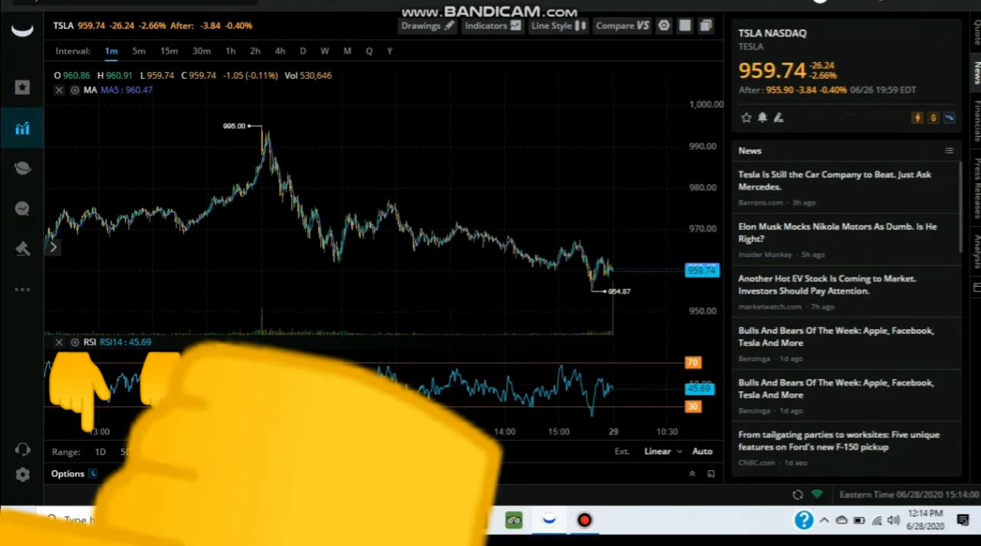
left_click(138, 51)
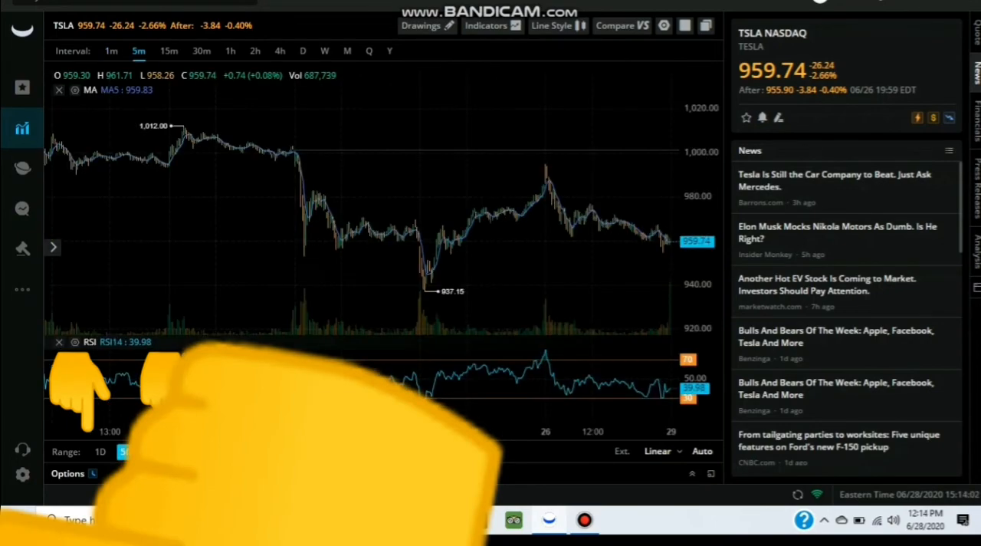
left_click(255, 51)
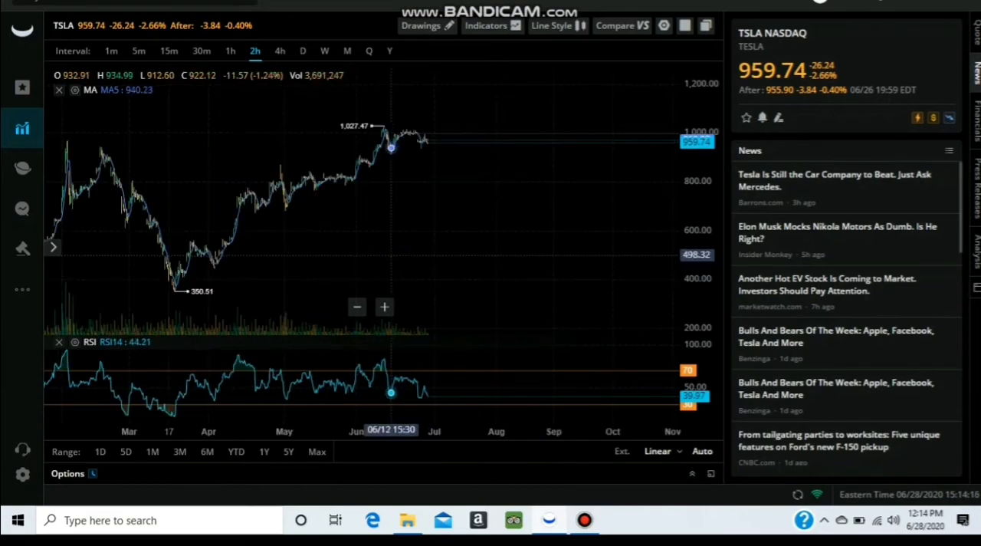
mouse_move(87, 188)
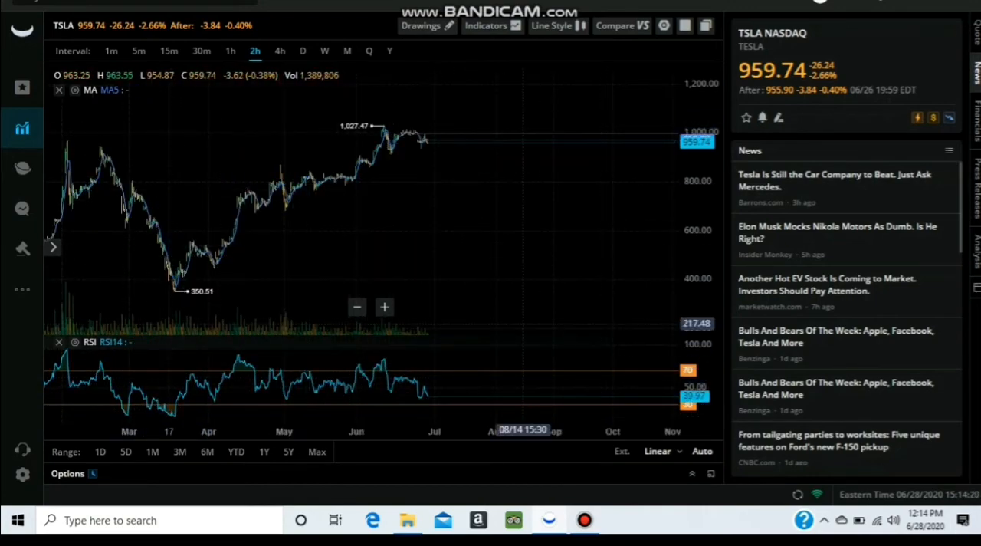
mouse_move(71, 191)
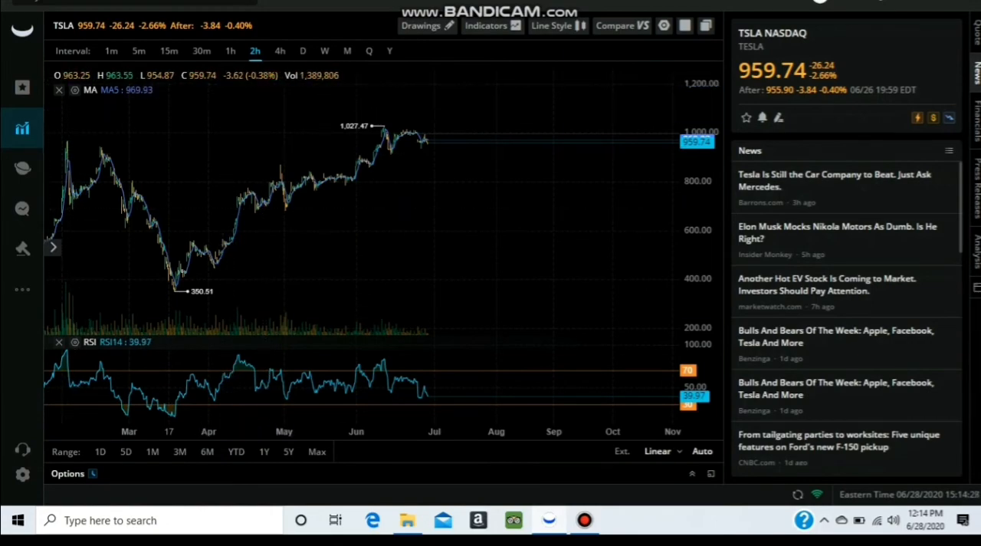
left_click(111, 50)
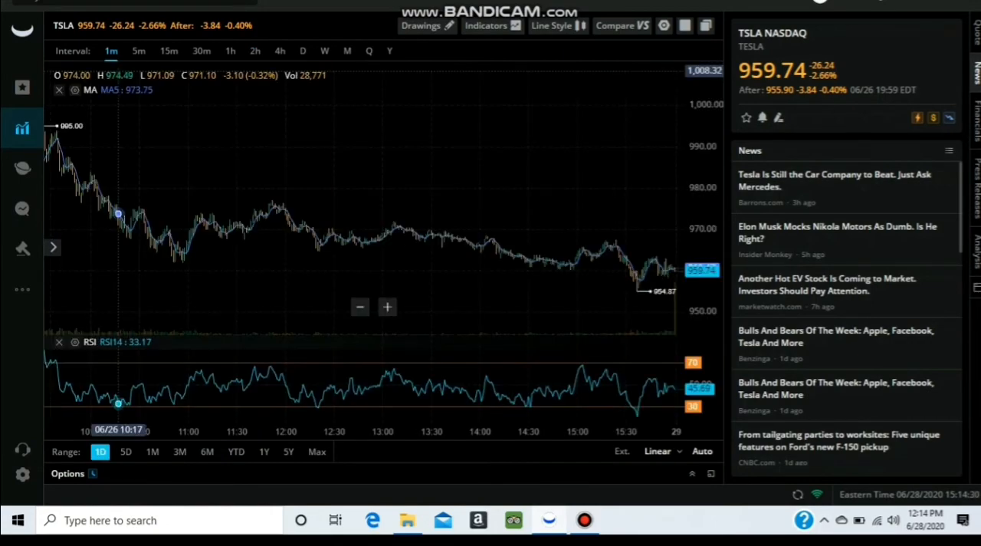
left_click(139, 51)
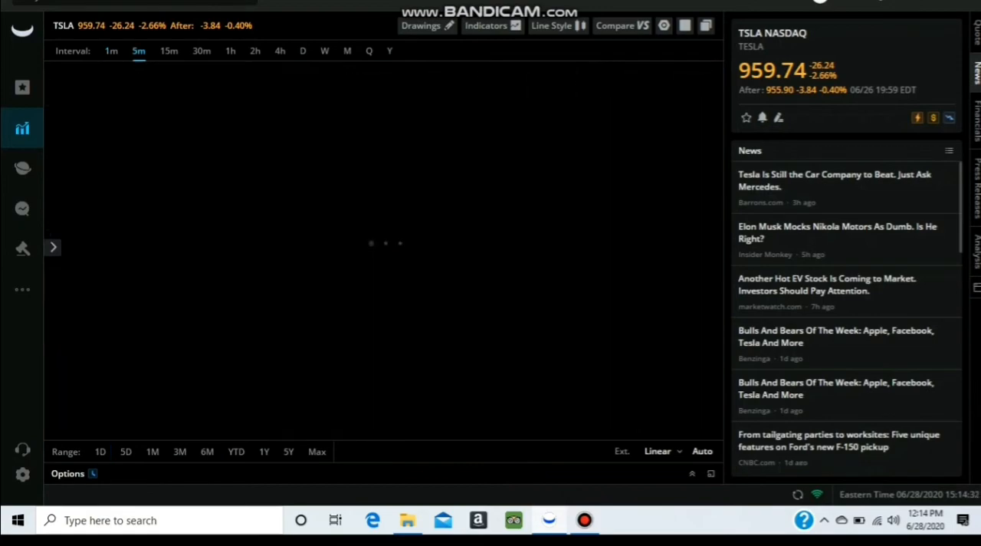
left_click(169, 50)
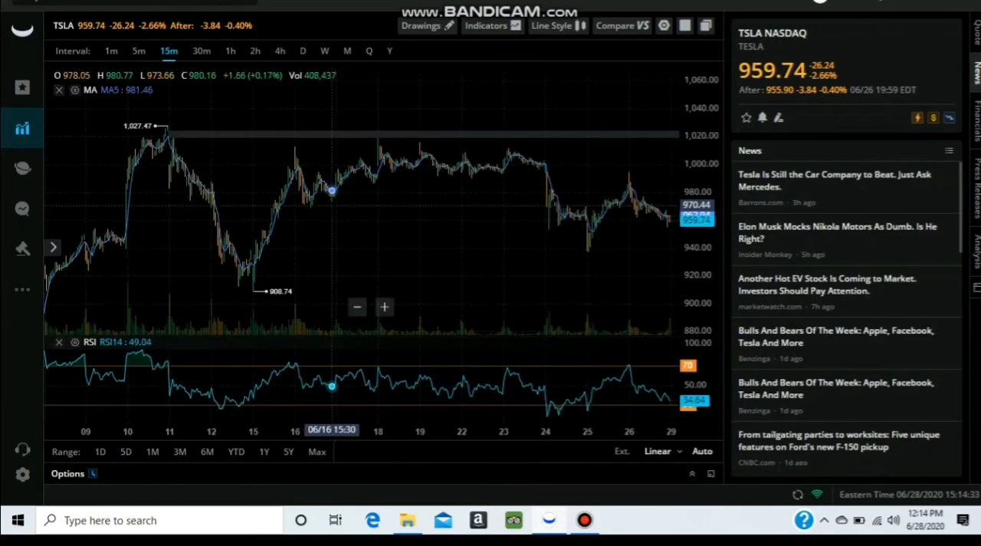
left_click(111, 51)
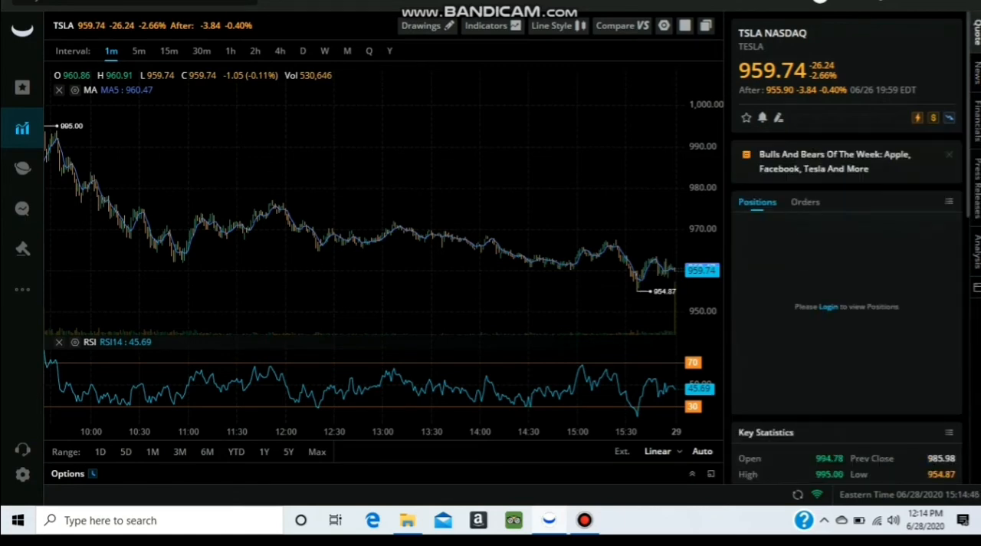
left_click(805, 202)
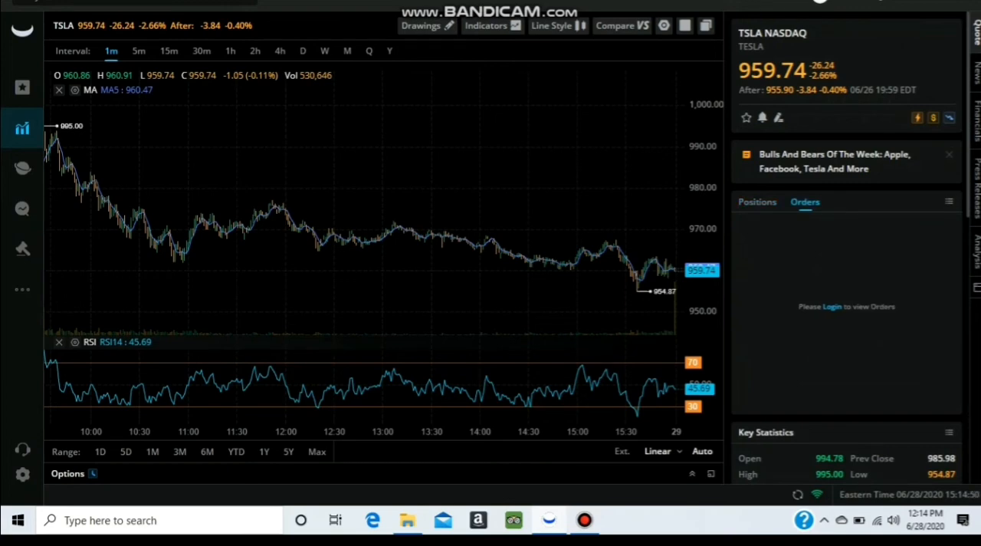
left_click(757, 202)
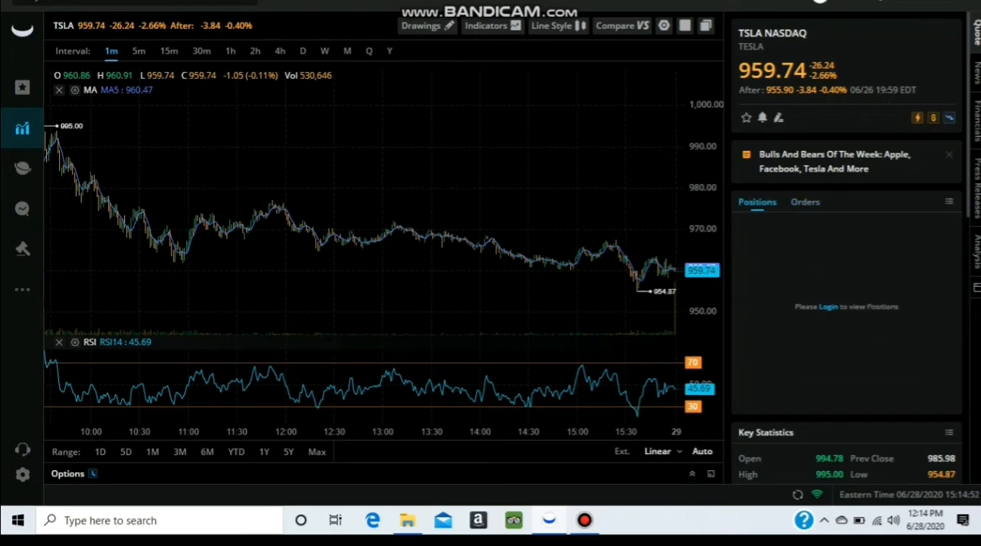
Step: Scroll to the TSLA order ticket and keep LIMIT as the order type
scroll("down", 3)
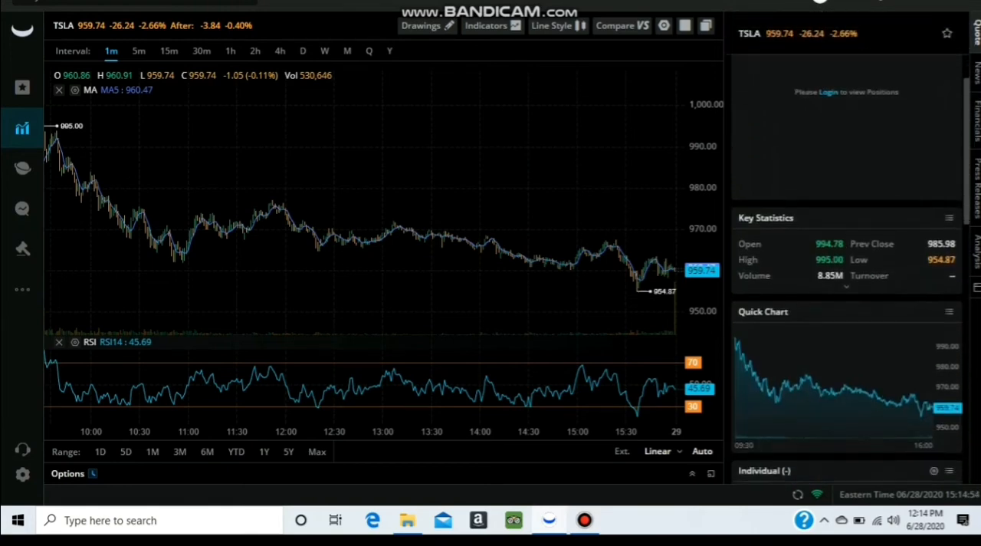
scroll("down", 3)
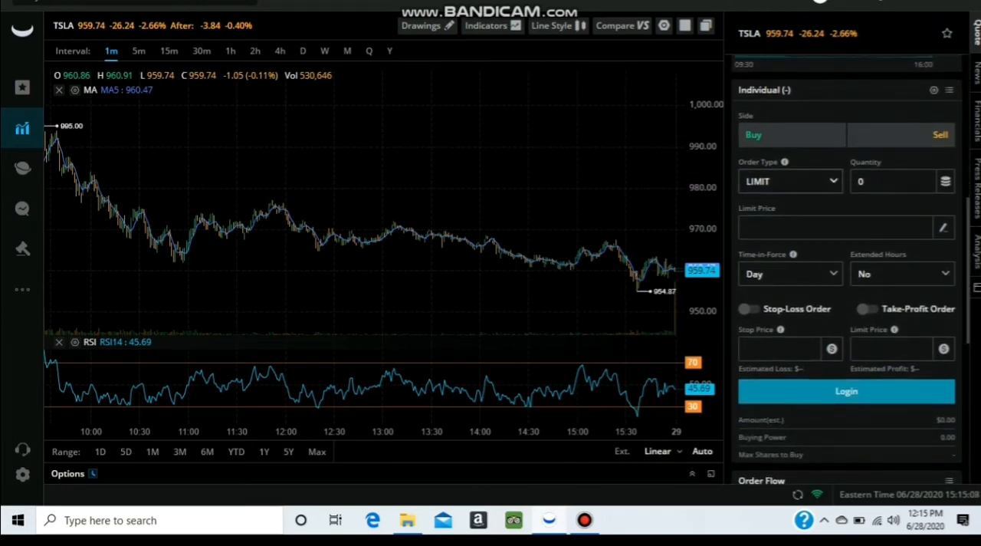
left_click(790, 181)
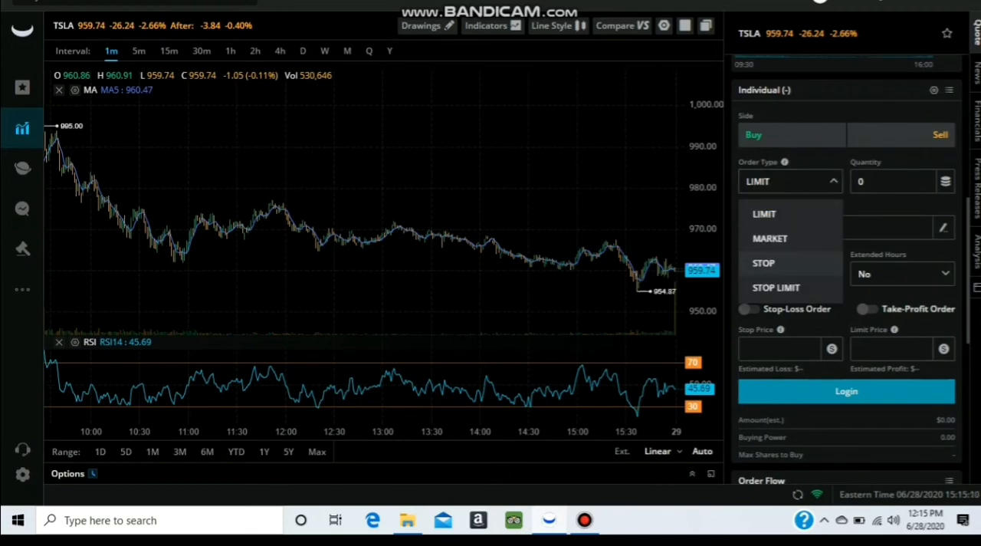
left_click(763, 214)
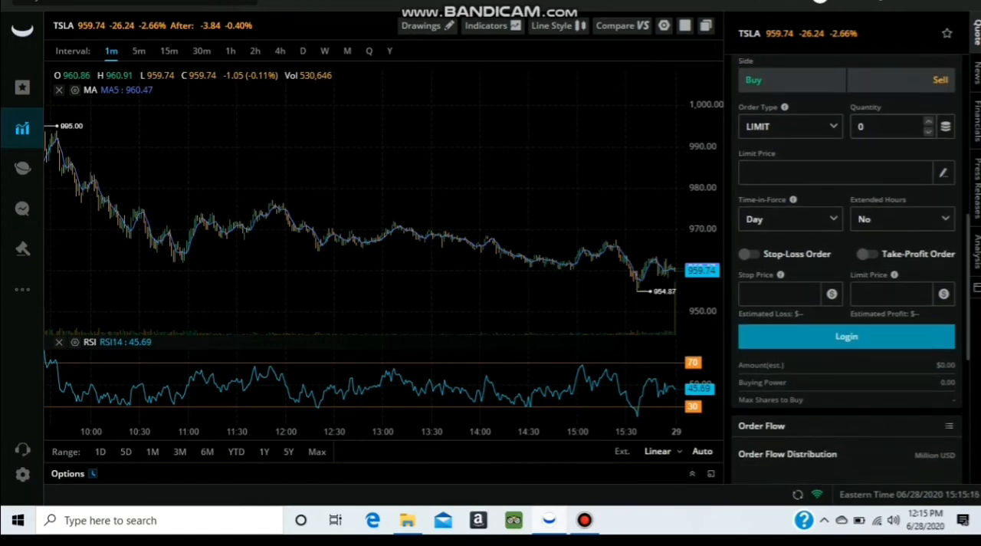
Step: Make the TSLA order a buy of 1 share at limit price 959.74
left_click(893, 127)
type("1")
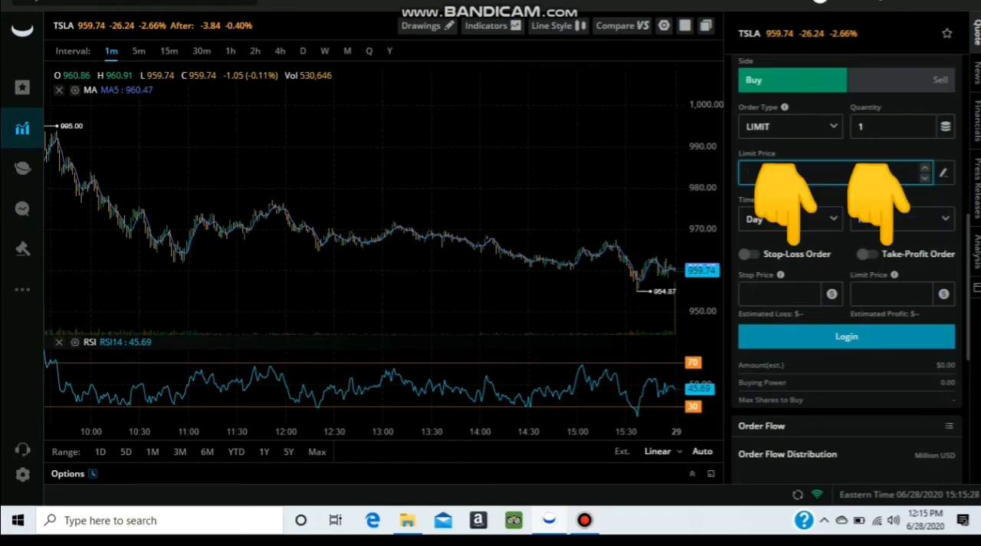
type("959.")
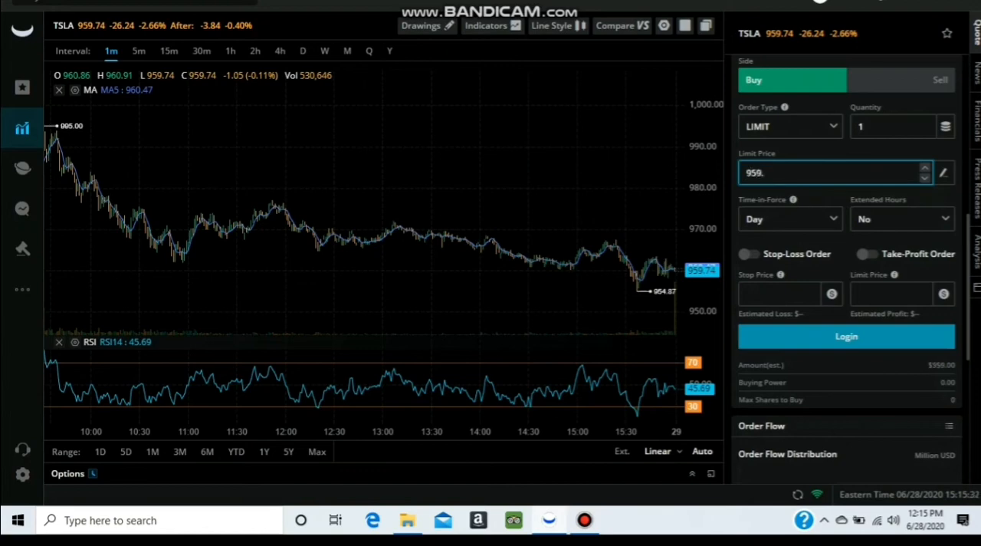
type("74")
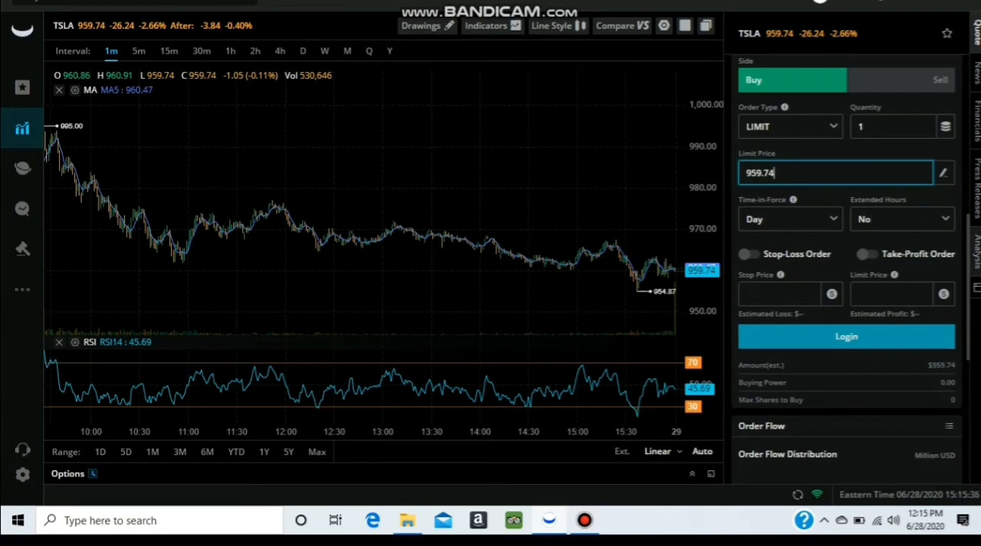
scroll("down", 3)
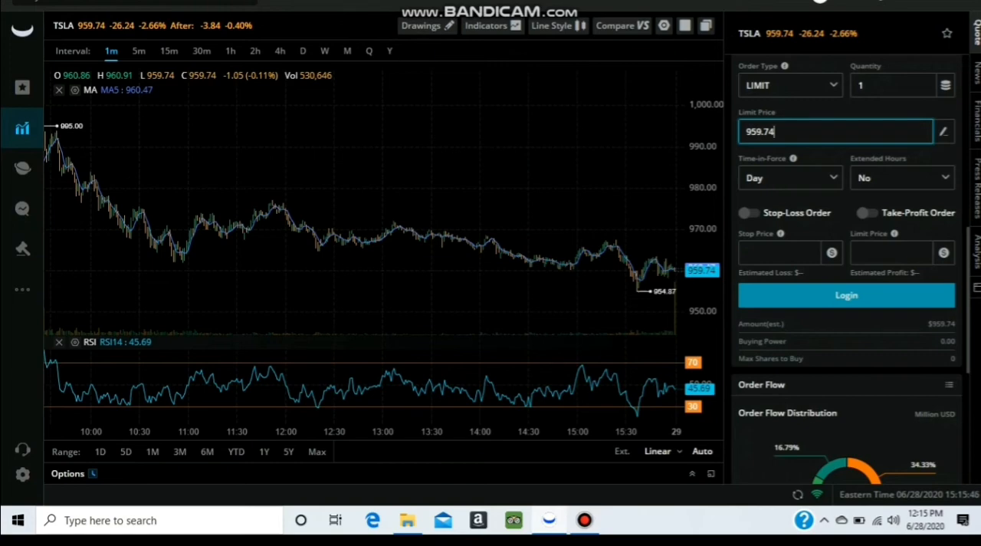
Step: Enable a take-profit order with limit price 1000
left_click(868, 212)
type("9")
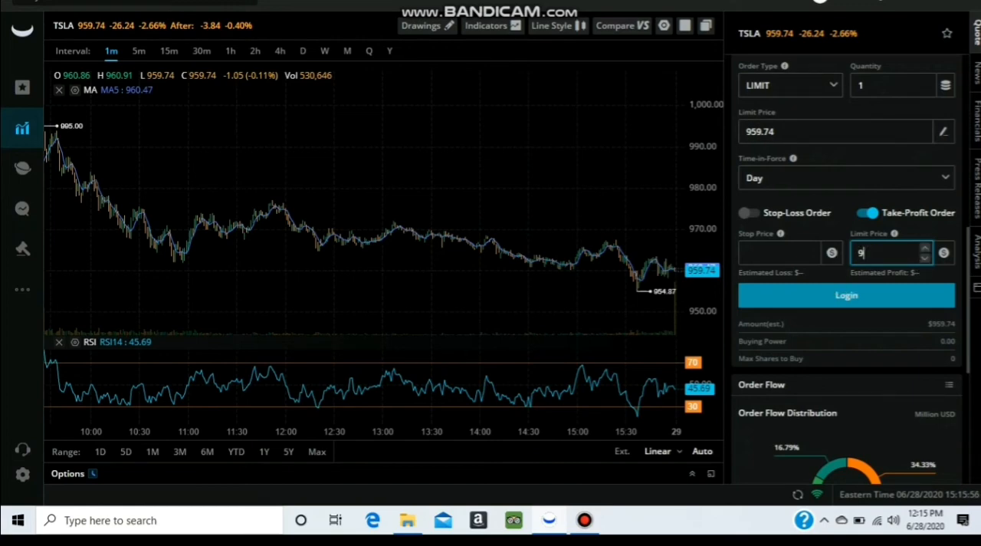
type("60")
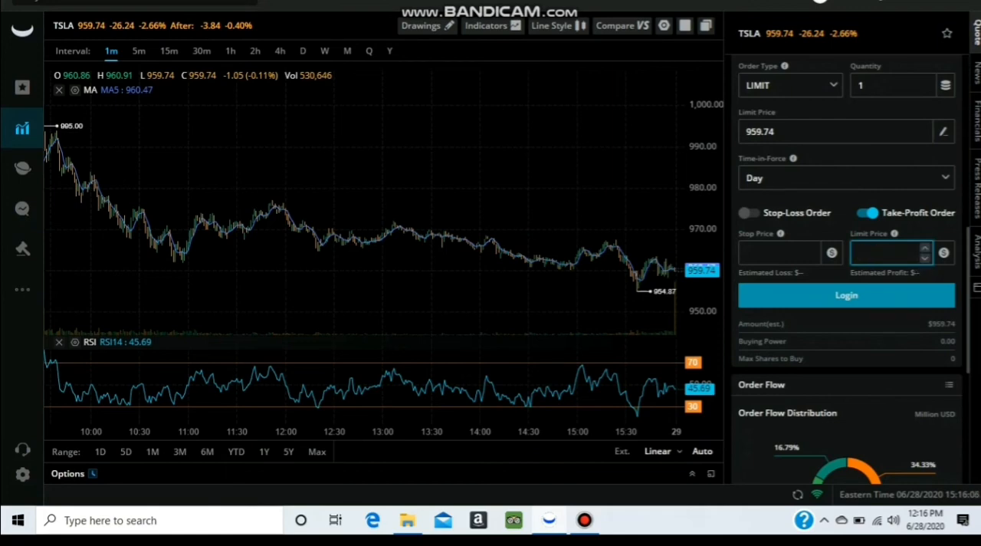
left_click(889, 252)
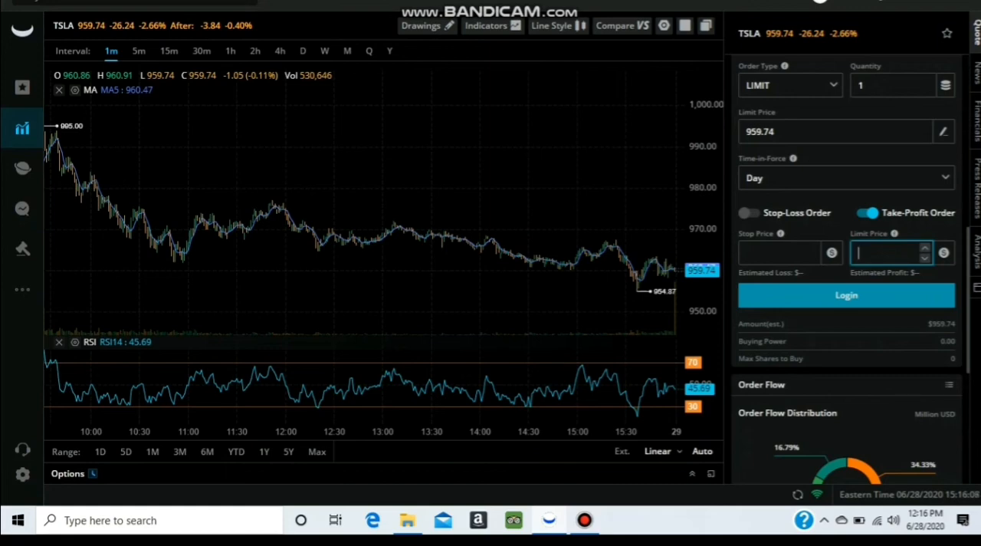
type("1000")
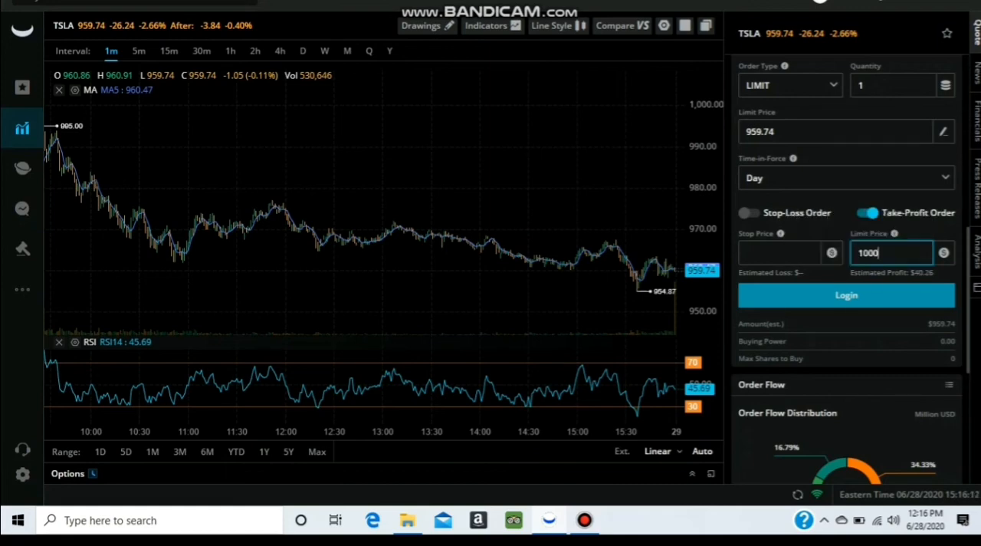
Step: Enable a stop-loss order with stop price 959.00
left_click(749, 213)
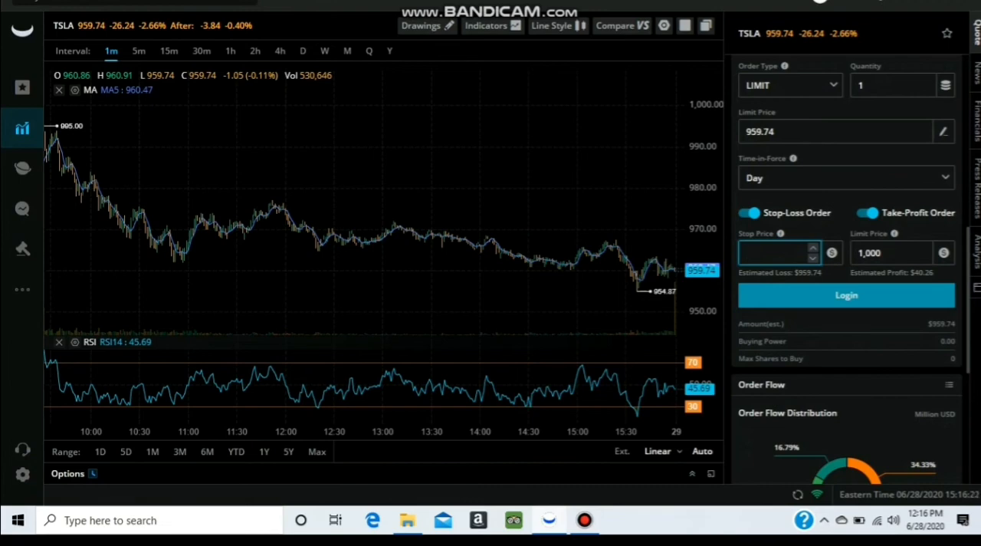
type("959.00")
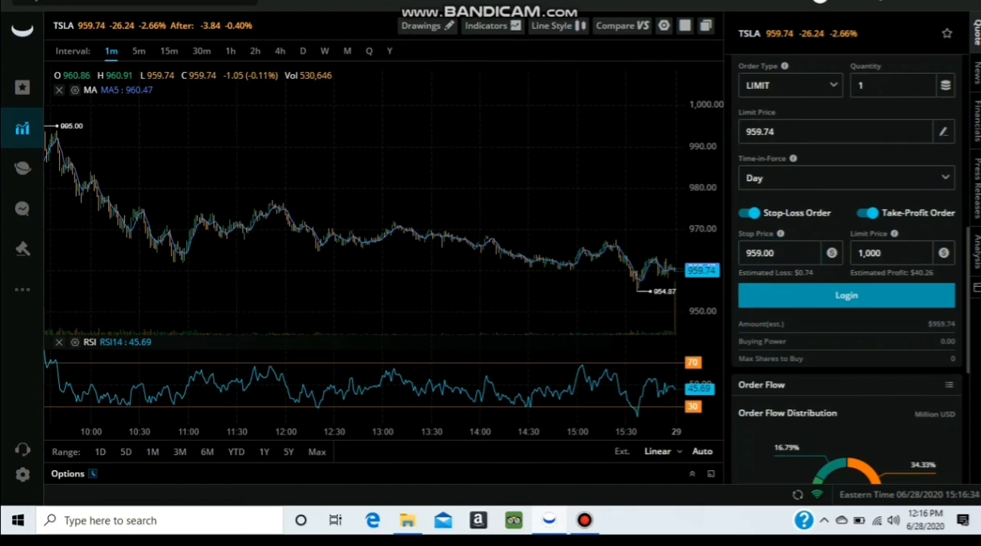
mouse_move(301, 229)
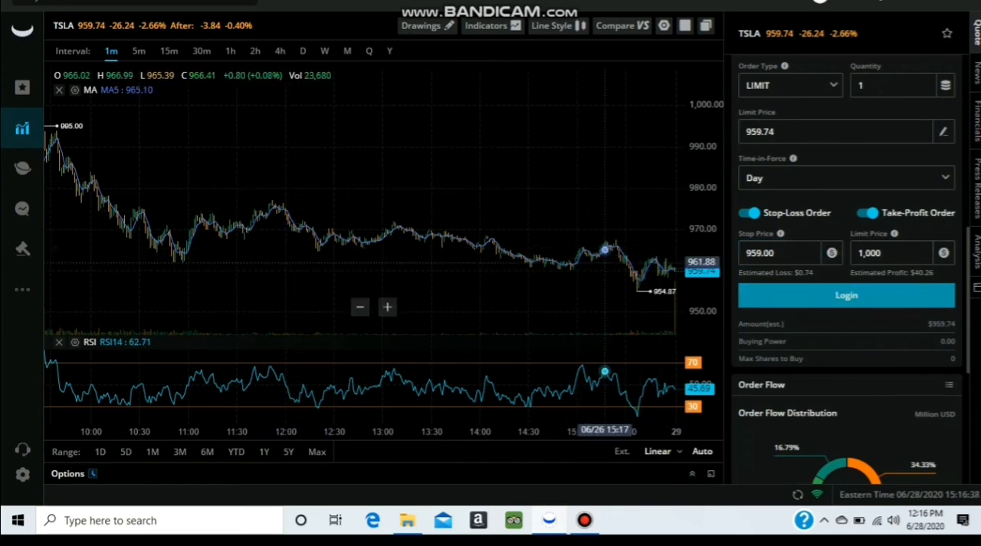
mouse_move(532, 262)
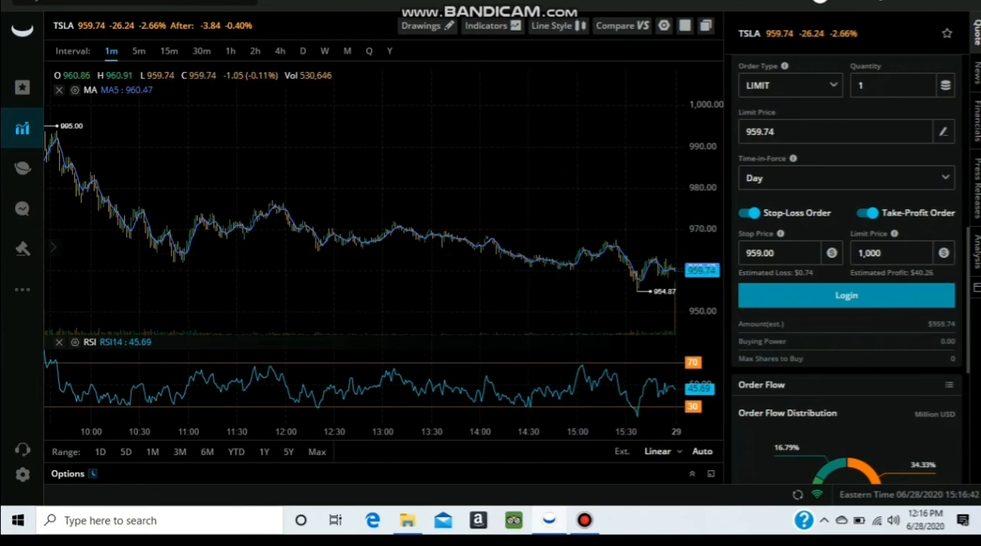
Step: Scroll the TSLA panel to reach the quarterly EPS financial forecast
scroll("down", 3)
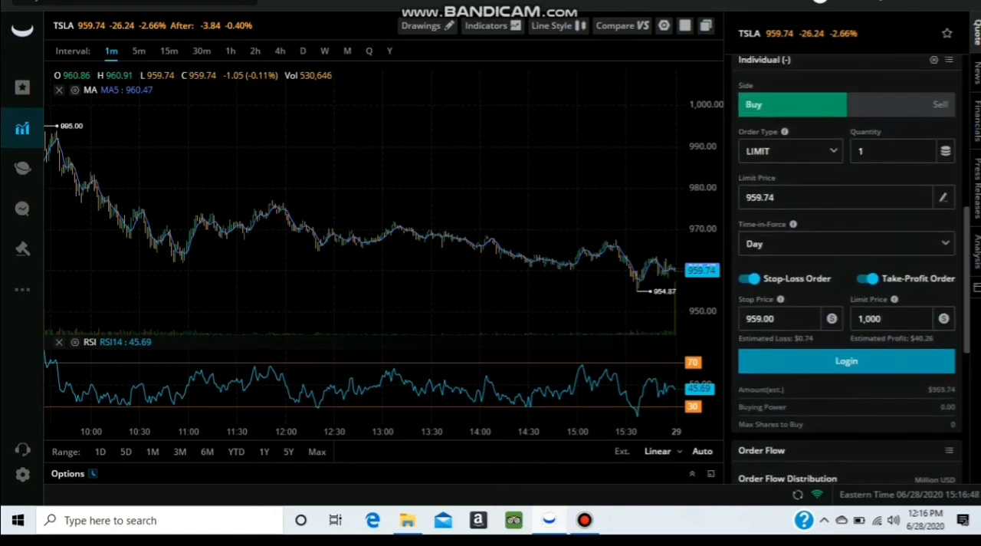
scroll("up", 3)
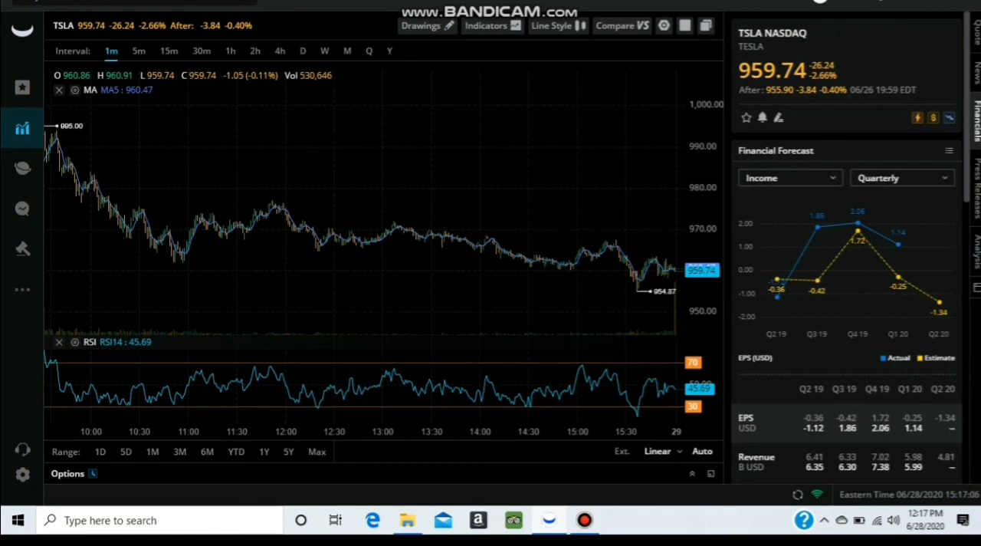
Step: Scroll down through TSLA's Financial Statements
scroll("down", 3)
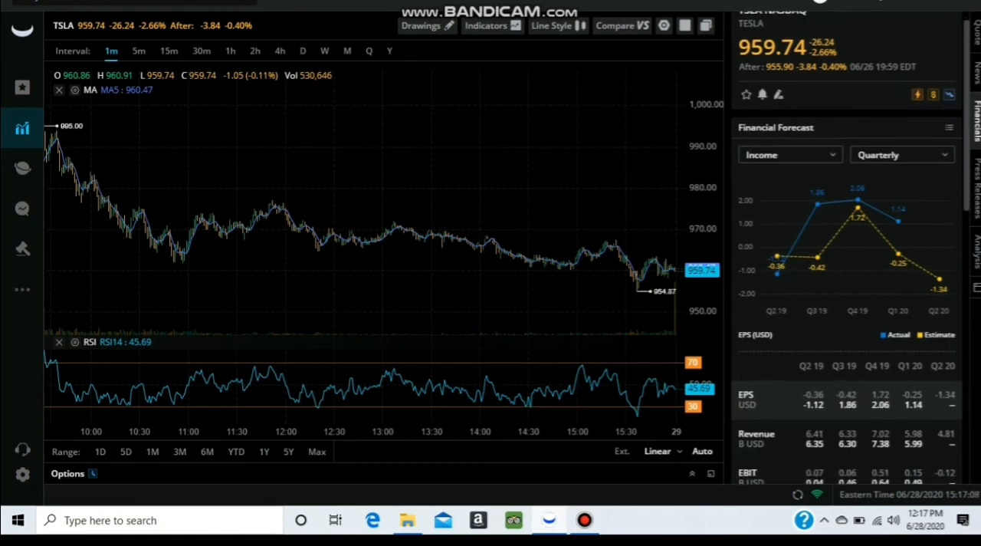
scroll("down", 3)
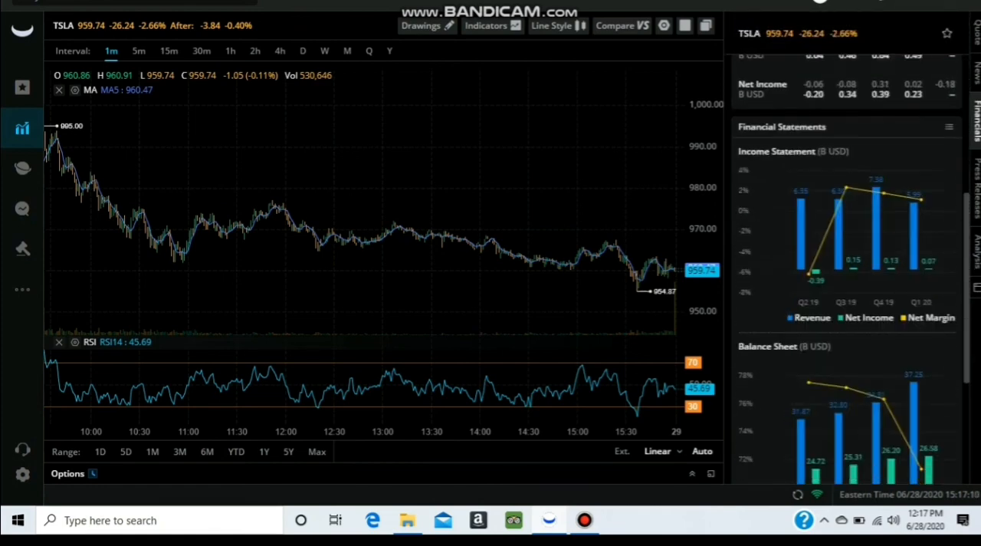
scroll("down", 3)
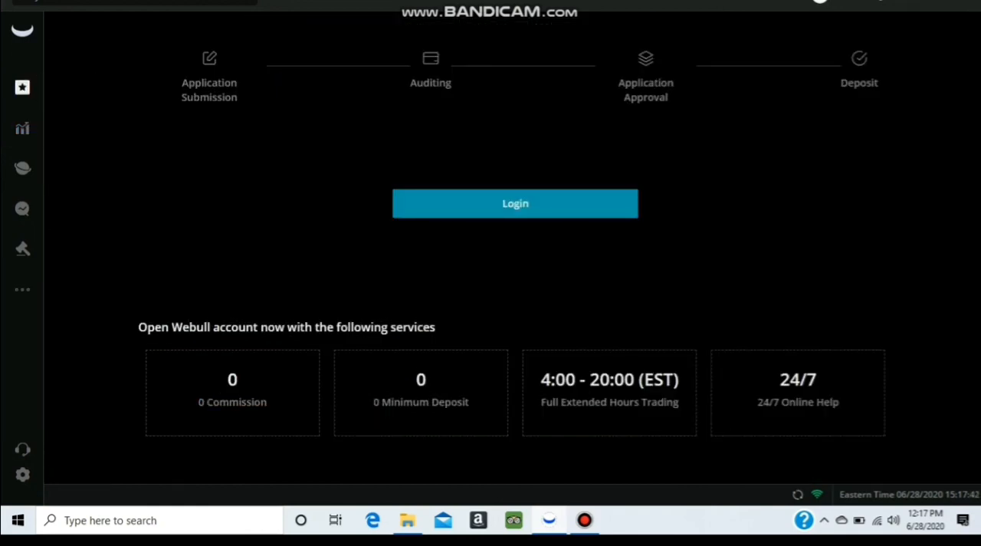
Step: Choose Paper Trading from the More sidebar menu to reach the US stocks paper station
left_click(23, 289)
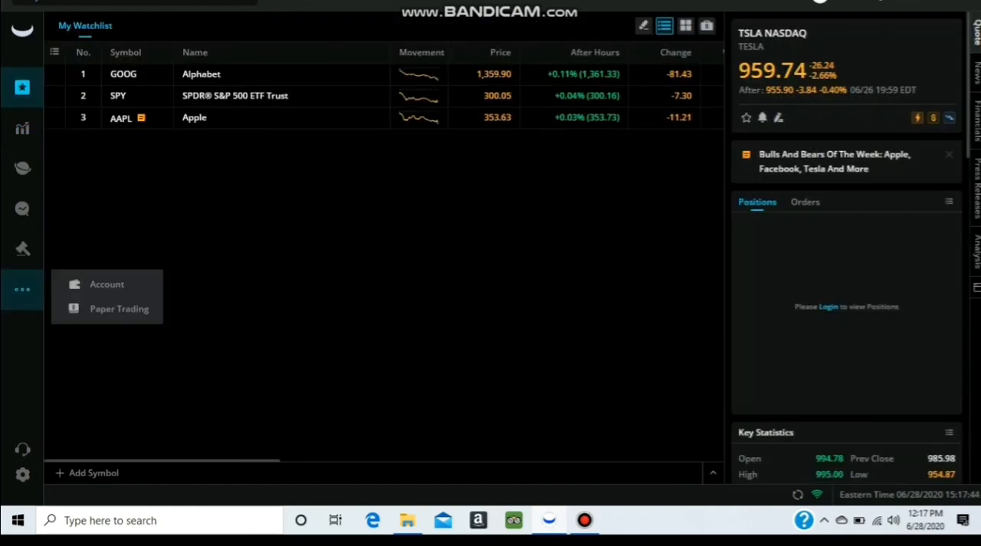
left_click(119, 308)
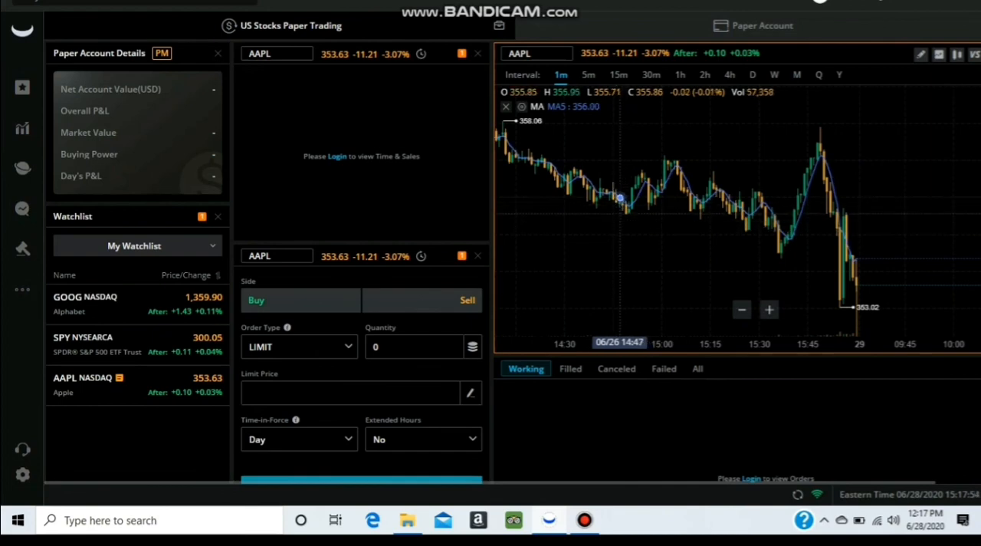
mouse_move(697, 199)
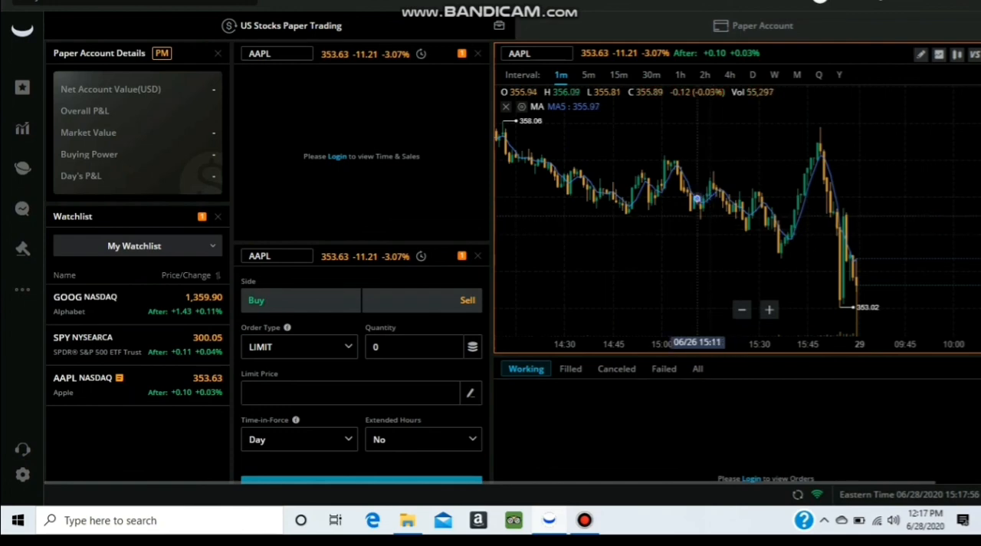
mouse_move(696, 197)
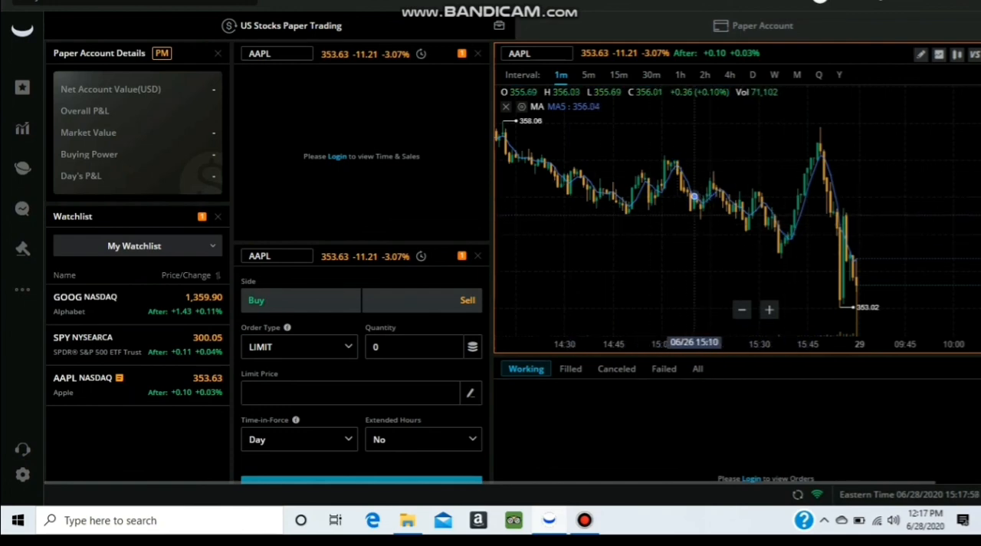